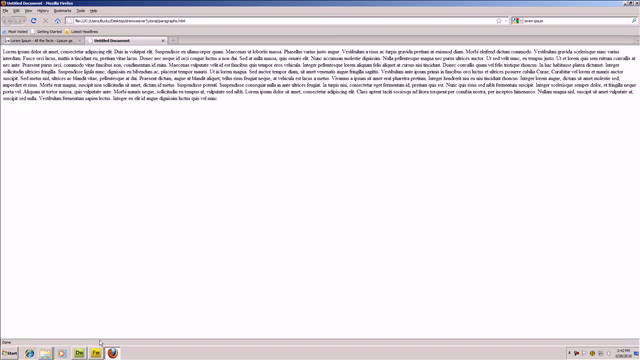
{"action": "mouse_move", "coordinate": [100, 342]}
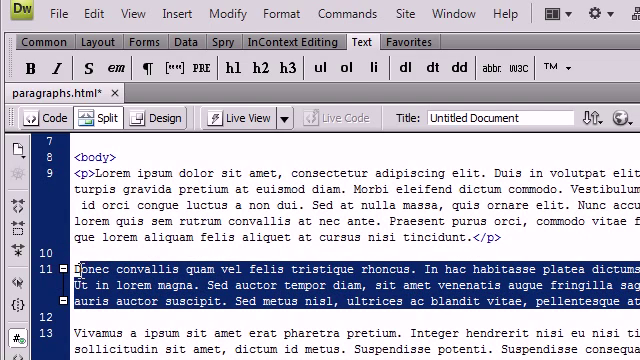
- Wrap the selected lorem ipsum text block in its own paragraph
{"action": "left_click", "coordinate": [145, 68]}
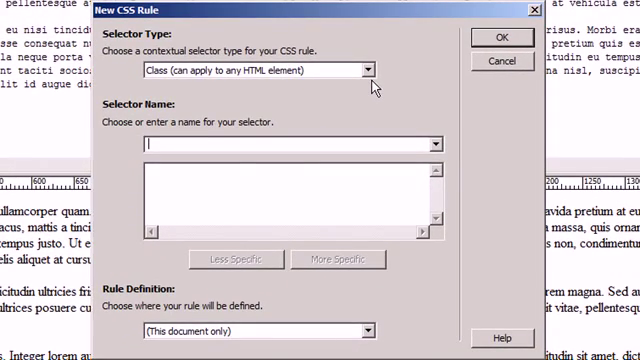
- Name the new document-only class rule p1Text and confirm it
{"action": "type", "text": "p1Te"}
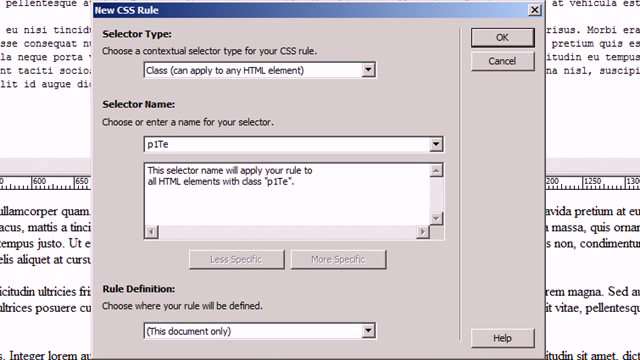
{"action": "type", "text": "xt"}
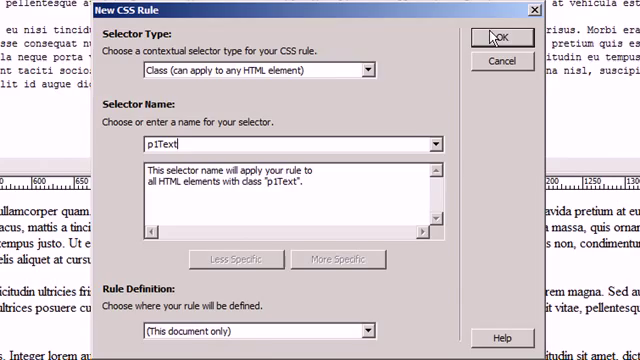
{"action": "left_click", "coordinate": [499, 37]}
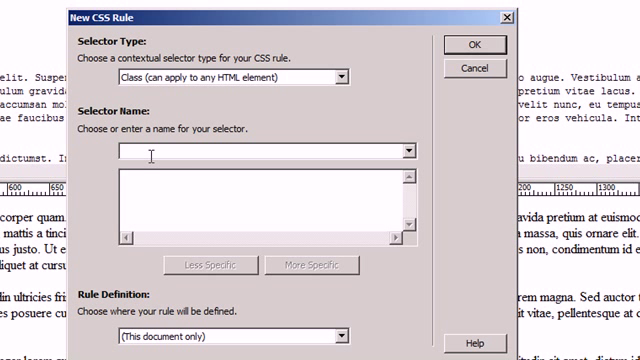
- Name the next two class rules p2Text and p3Text
{"action": "type", "text": "p2"}
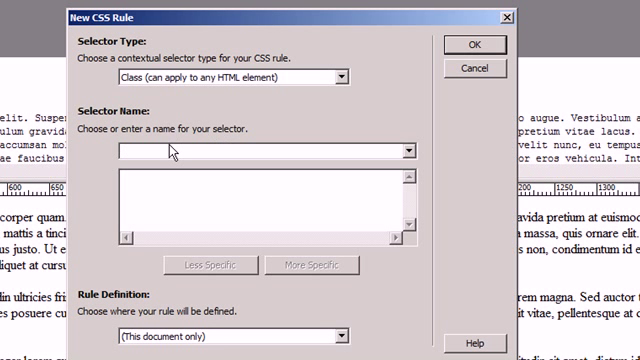
{"action": "type", "text": "p3T"}
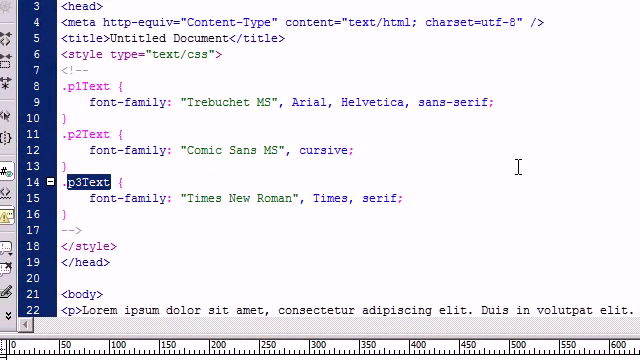
- Scroll through the code to review the style block and paragraphs
{"action": "scroll", "scroll_direction": "down", "scroll_amount": 3}
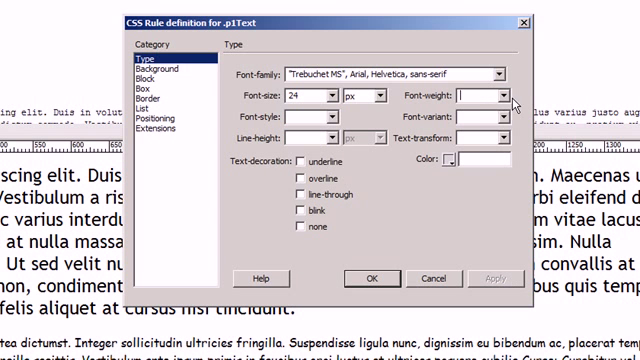
- Look over the p1Text font weight options and leave weight unset
{"action": "left_click", "coordinate": [500, 94]}
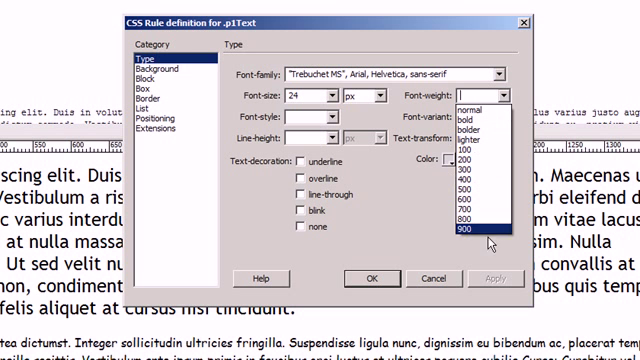
{"action": "left_click", "coordinate": [481, 241]}
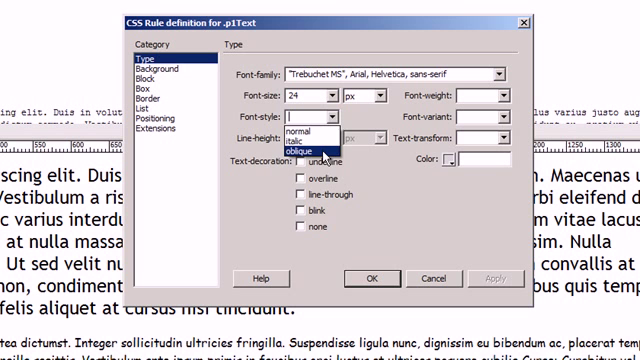
{"action": "mouse_move", "coordinate": [328, 153]}
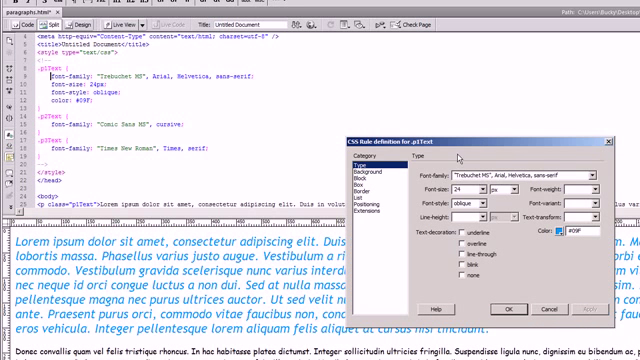
{"action": "mouse_move", "coordinate": [457, 156]}
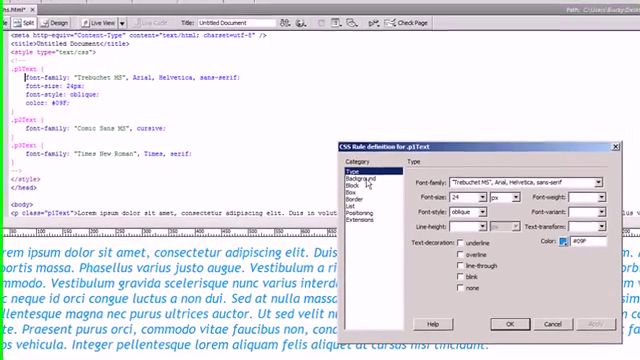
- Apply the p1Text rule changes and switch to the page in Firefox
{"action": "left_click", "coordinate": [510, 323]}
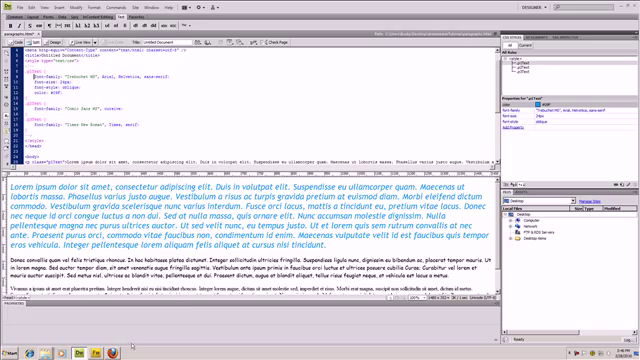
{"action": "left_click", "coordinate": [79, 352]}
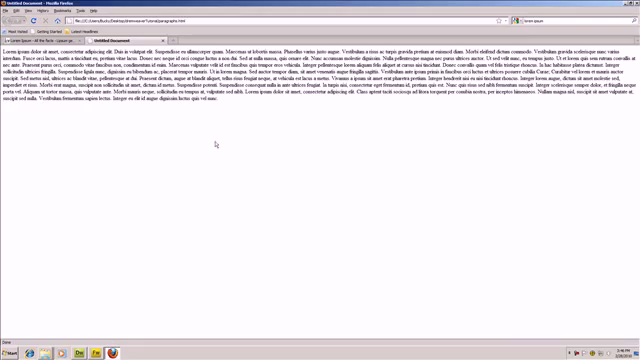